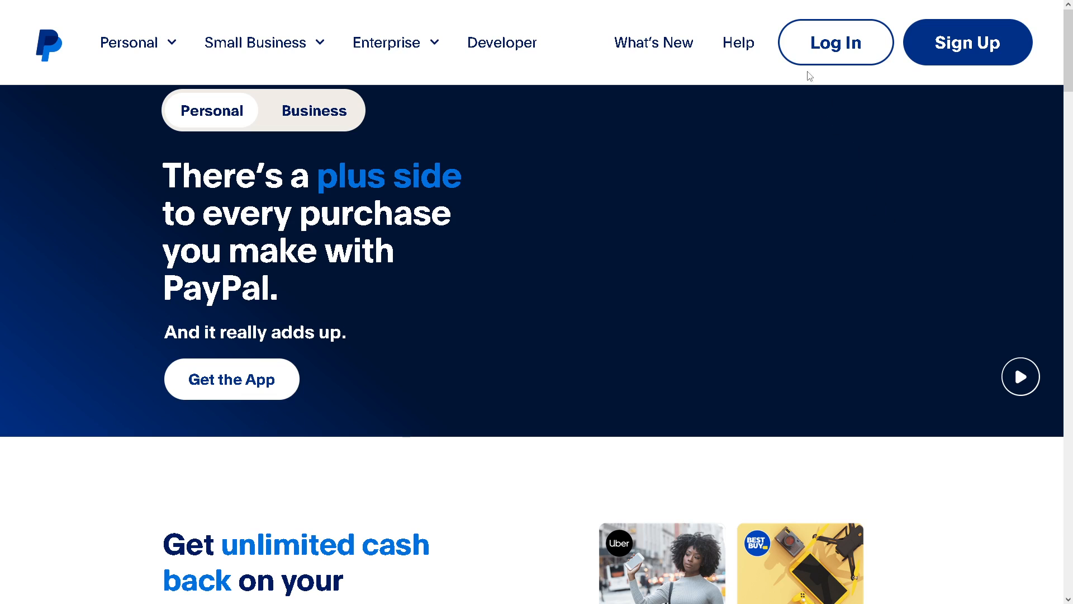
Step: Go from PayPal's log-in page to the Sign Up page for a new account
left_click(835, 42)
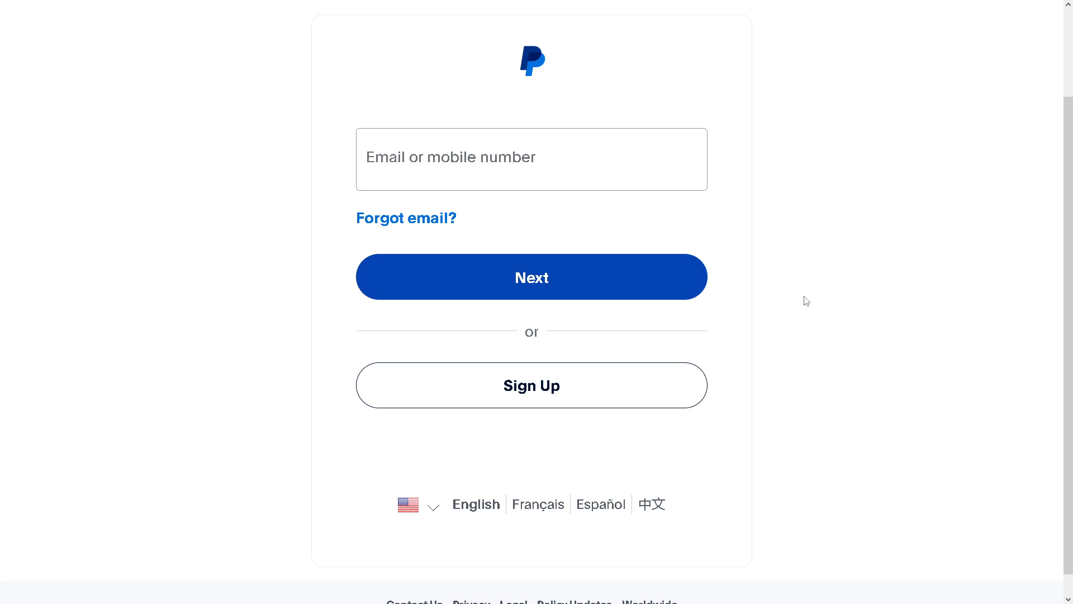
mouse_move(543, 399)
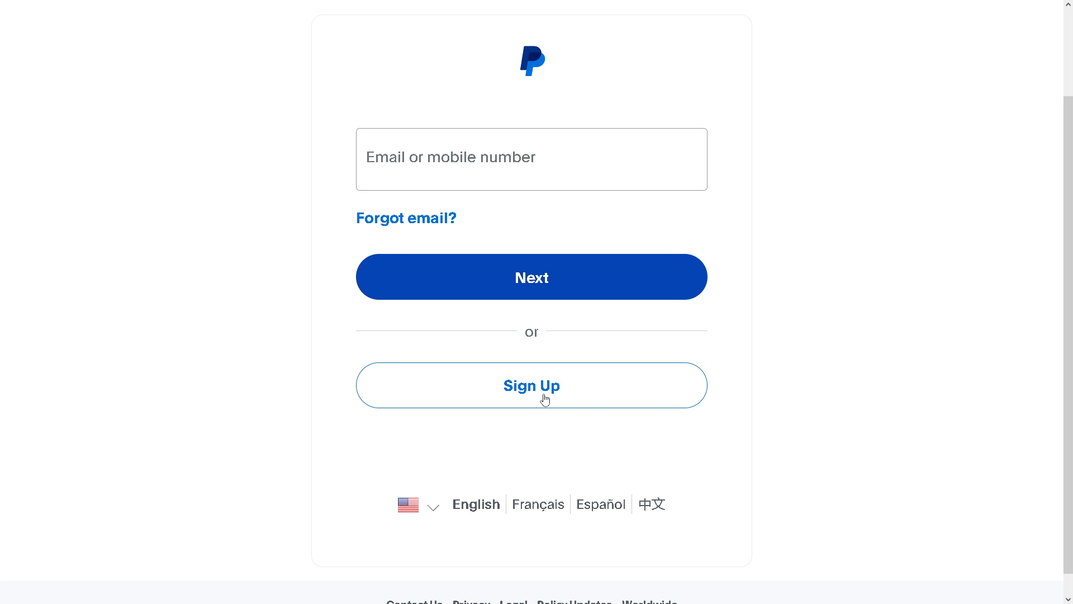
left_click(531, 384)
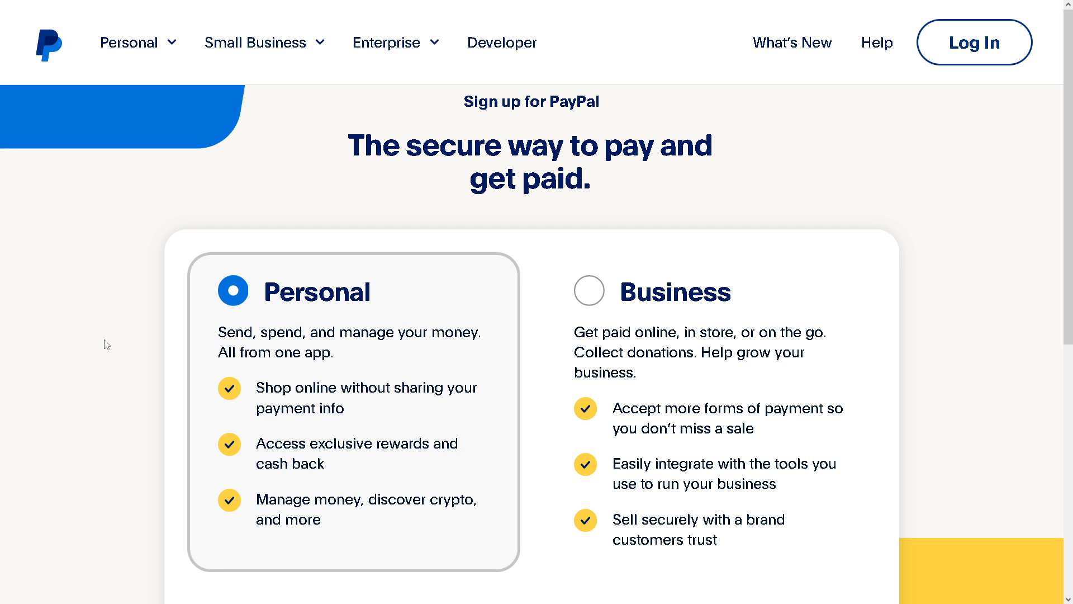
mouse_move(257, 349)
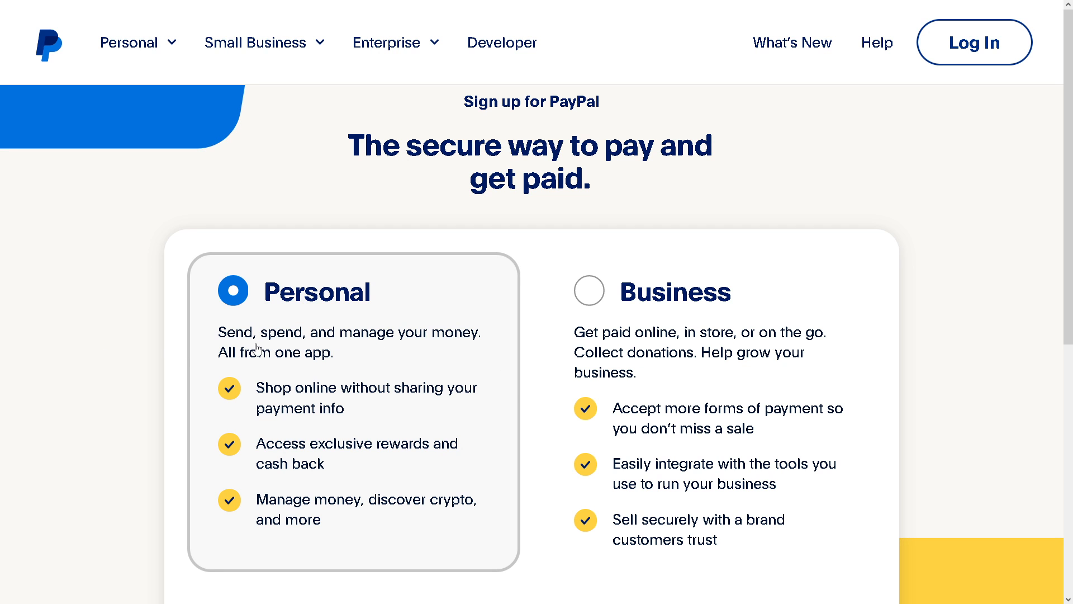
Step: Start signing up for a Personal PayPal account with Get Started
scroll("down", 3)
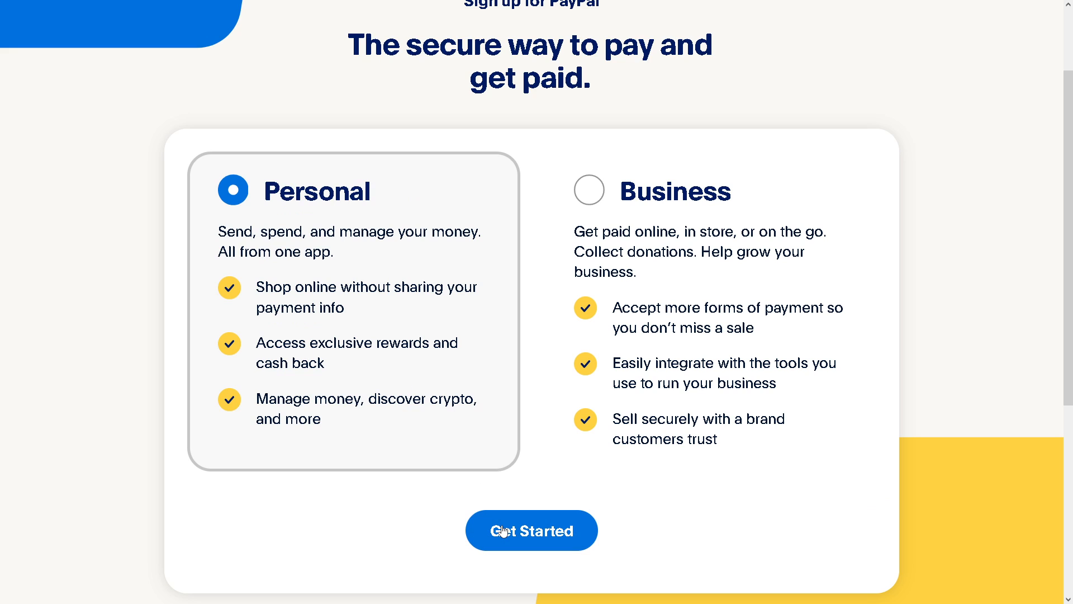
left_click(531, 529)
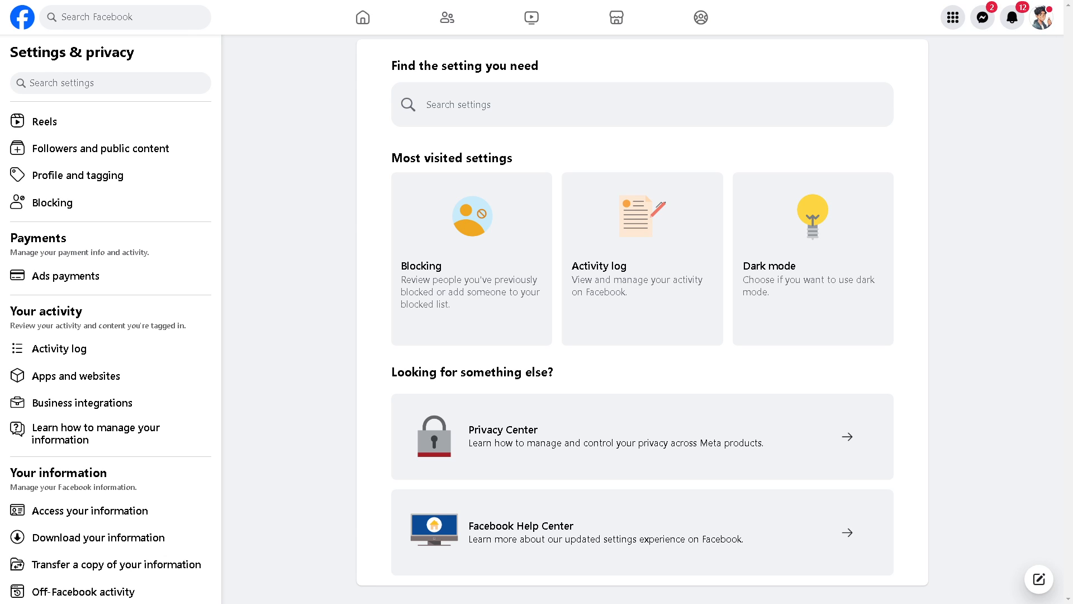
mouse_move(508, 350)
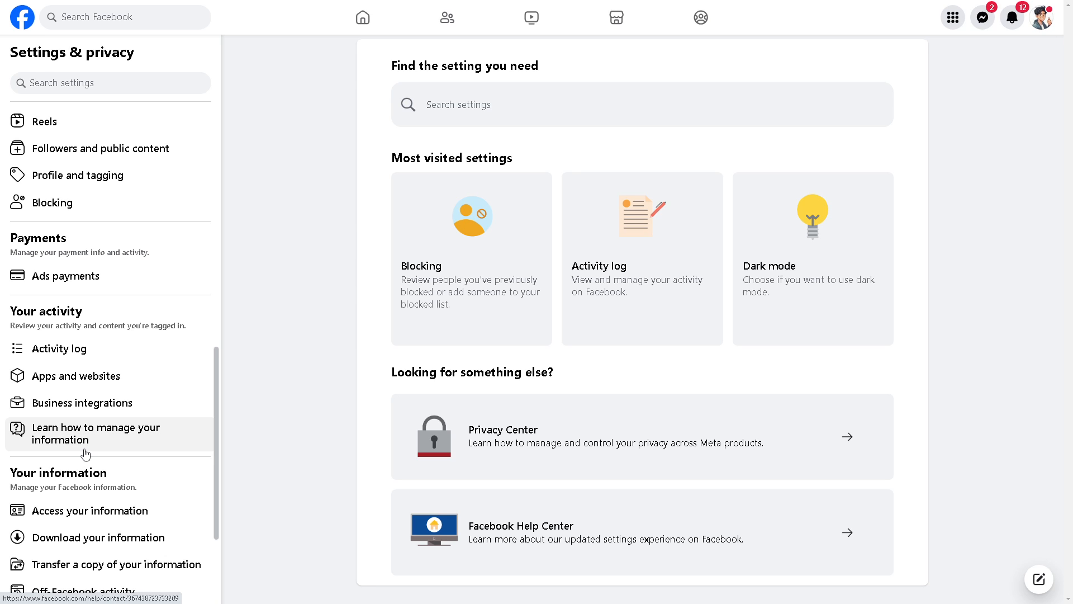
mouse_move(86, 454)
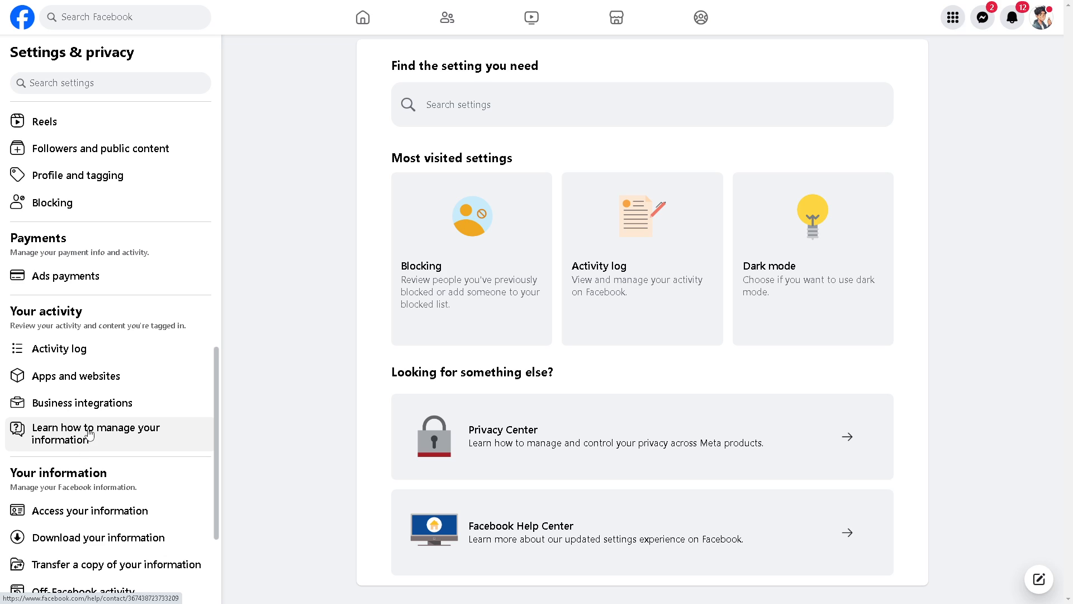
mouse_move(76, 375)
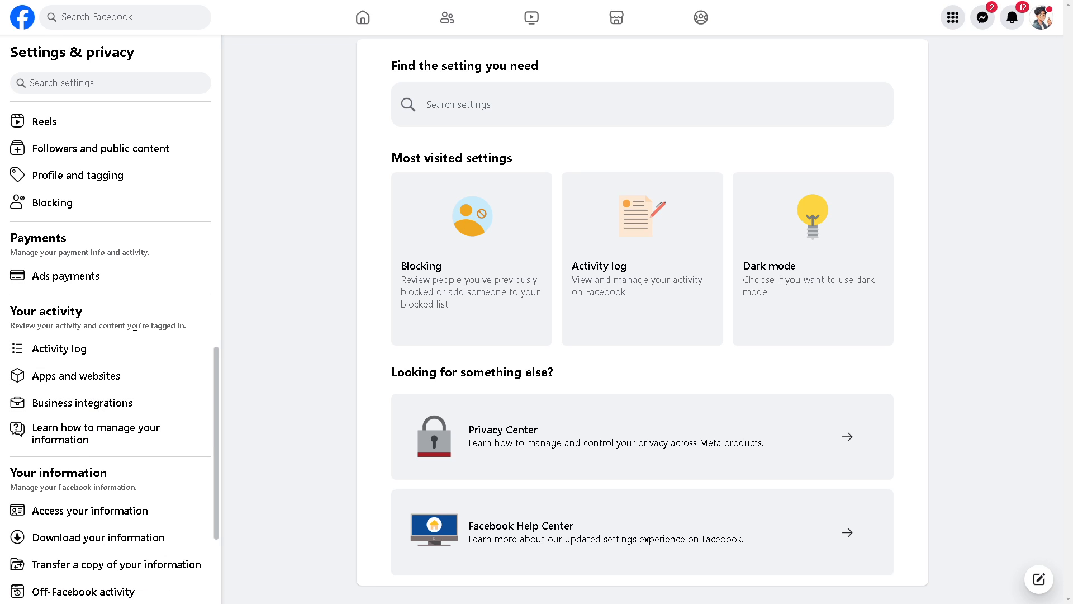
mouse_move(107, 117)
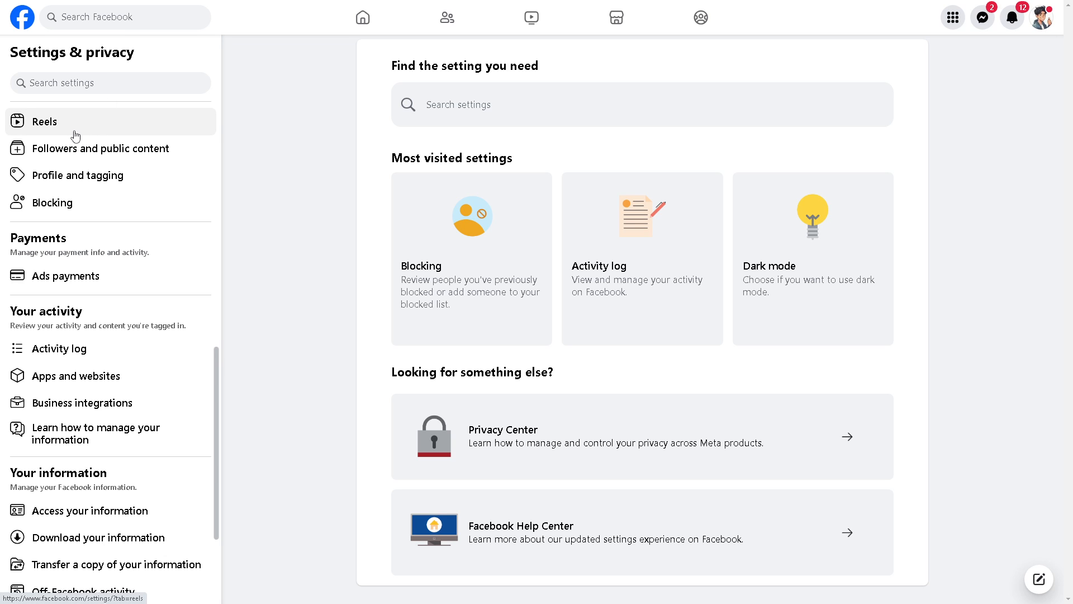
mouse_move(66, 280)
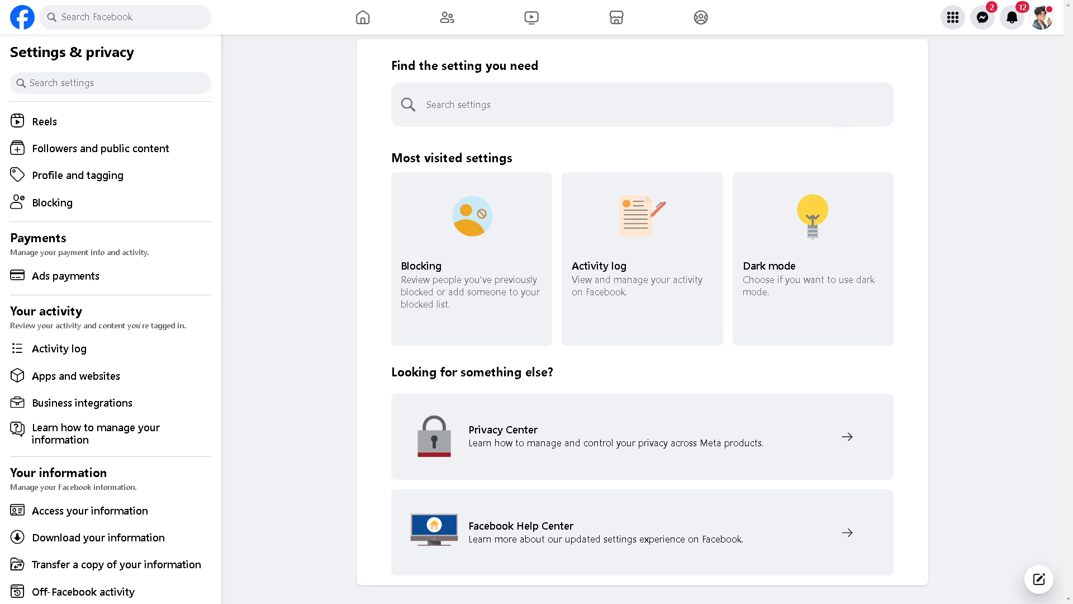
Step: Open Ads payments under the Payments section of Facebook settings
left_click(64, 275)
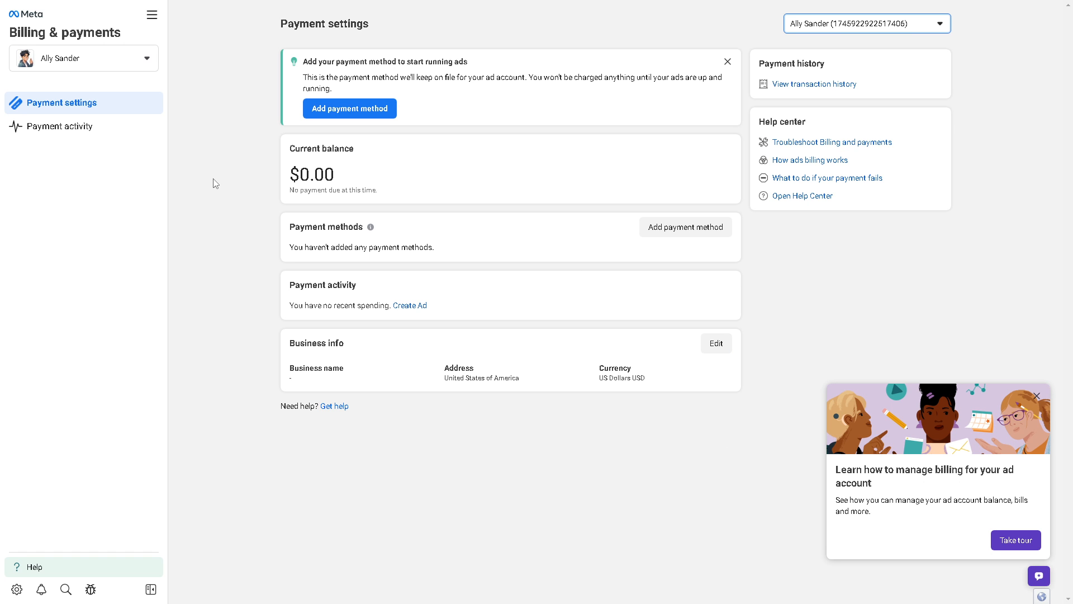
mouse_move(308, 88)
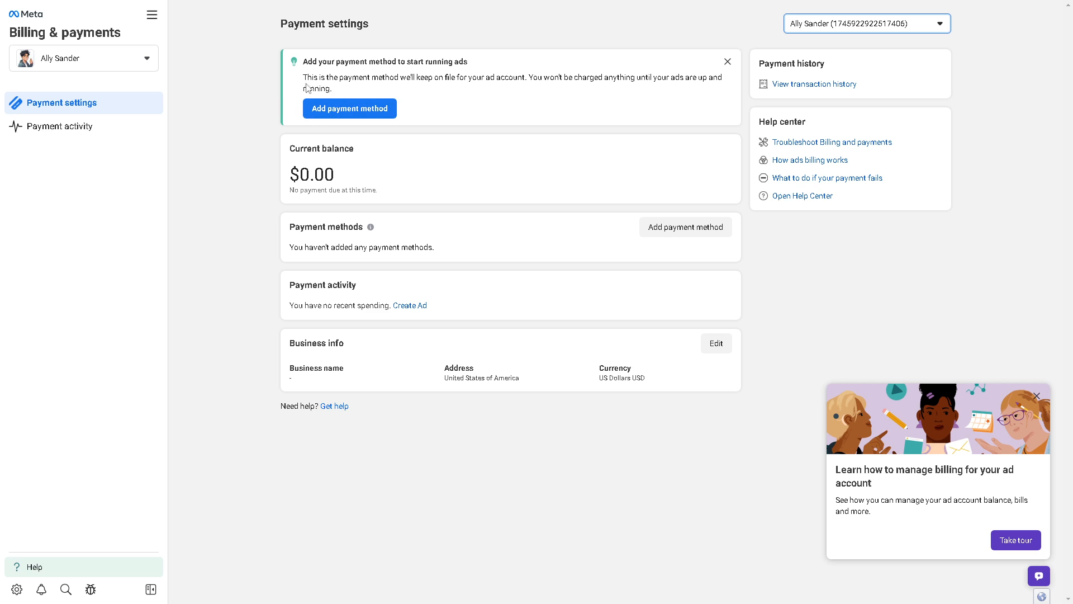
mouse_move(302, 98)
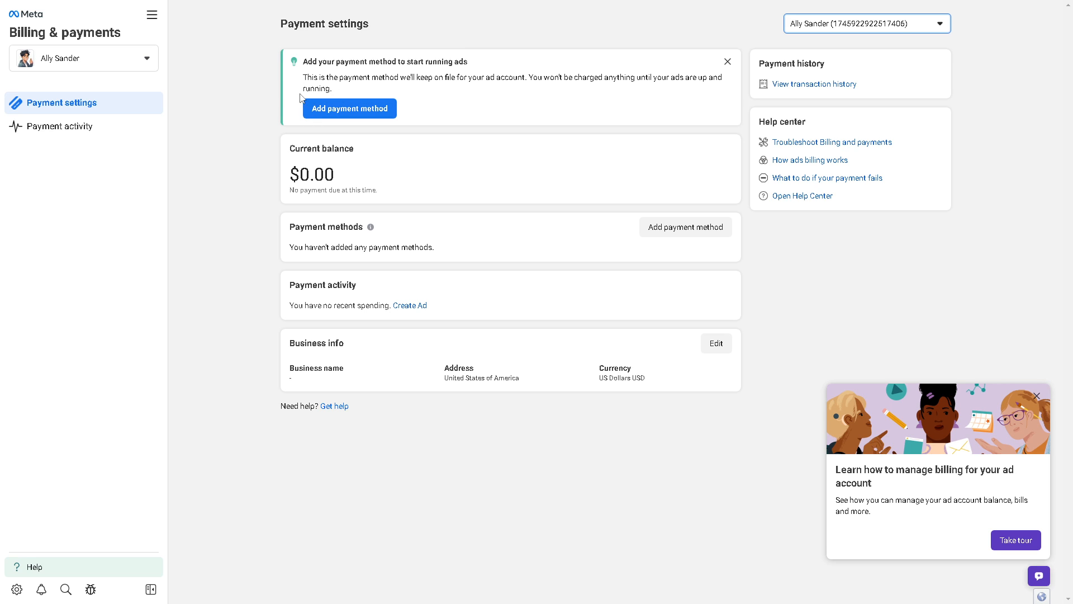
mouse_move(536, 134)
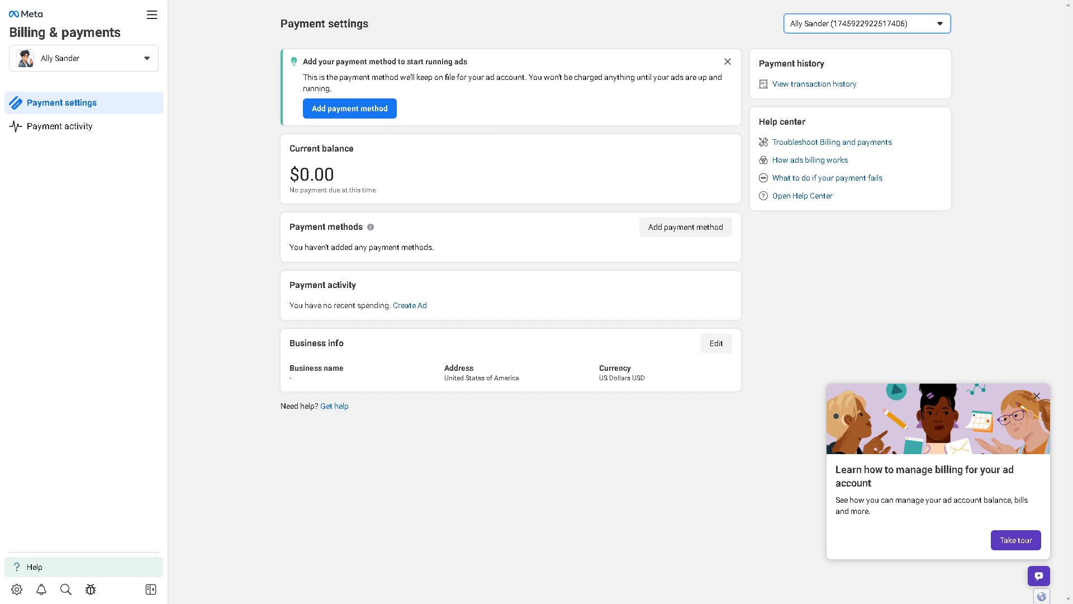
Step: Add PayPal as the ad payment method, tick the ad credit claim, and move to PayPal
left_click(349, 107)
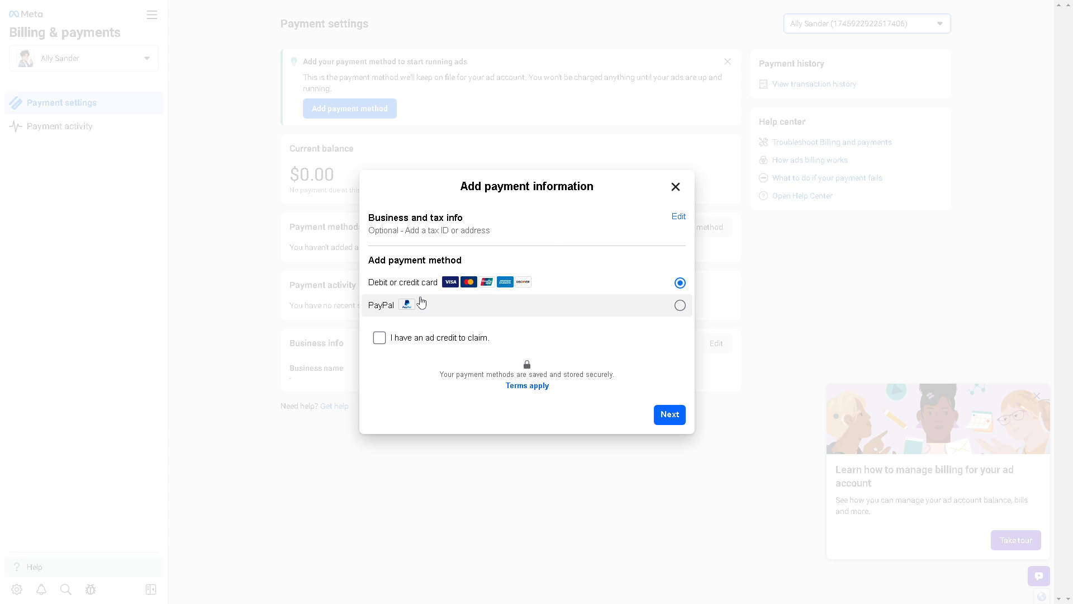
mouse_move(455, 317)
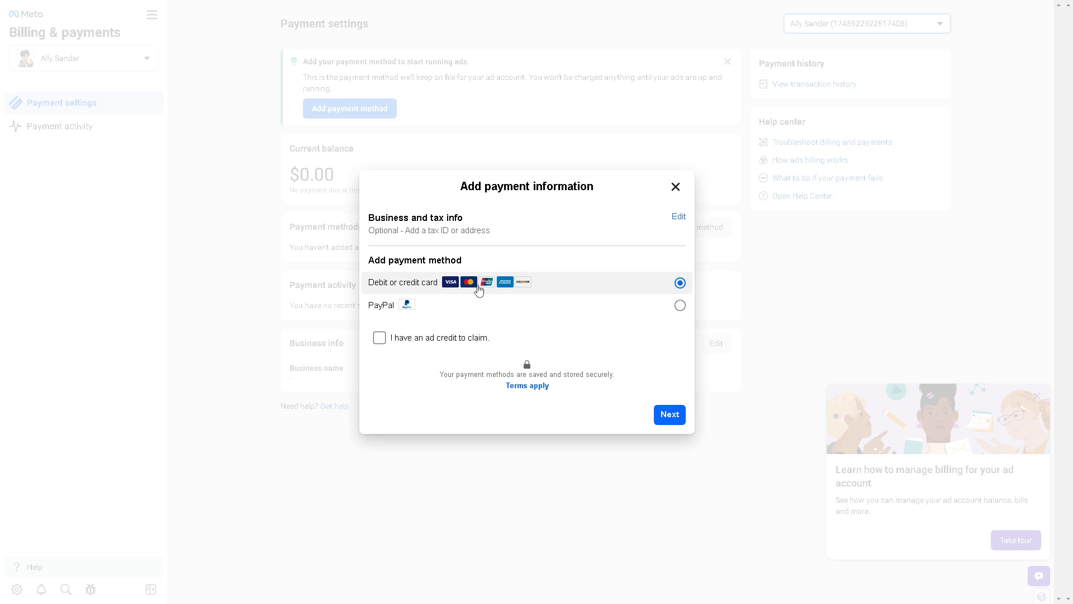
mouse_move(503, 313)
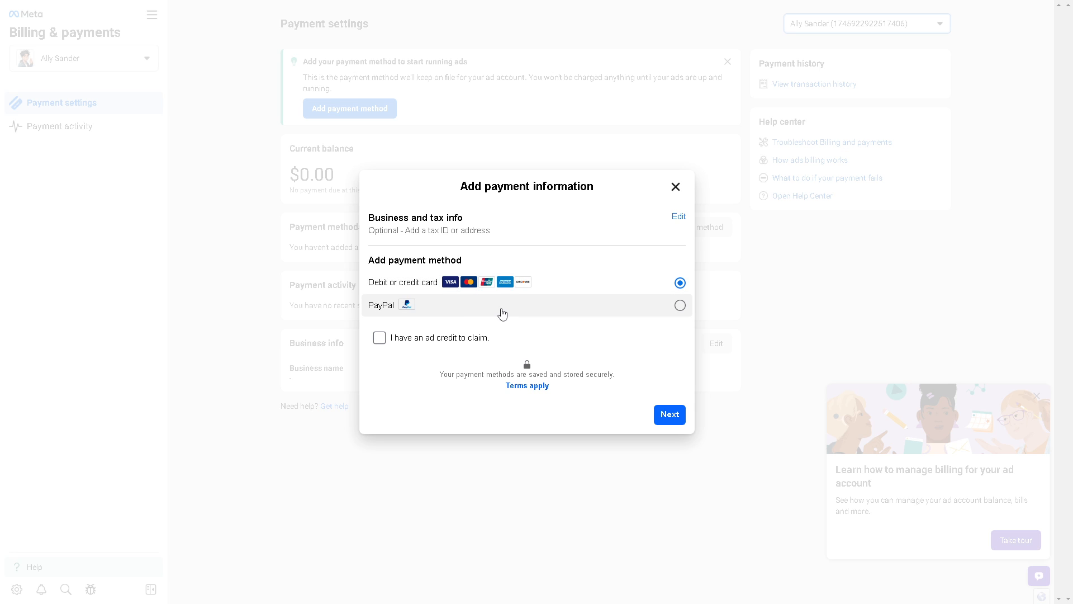
left_click(680, 305)
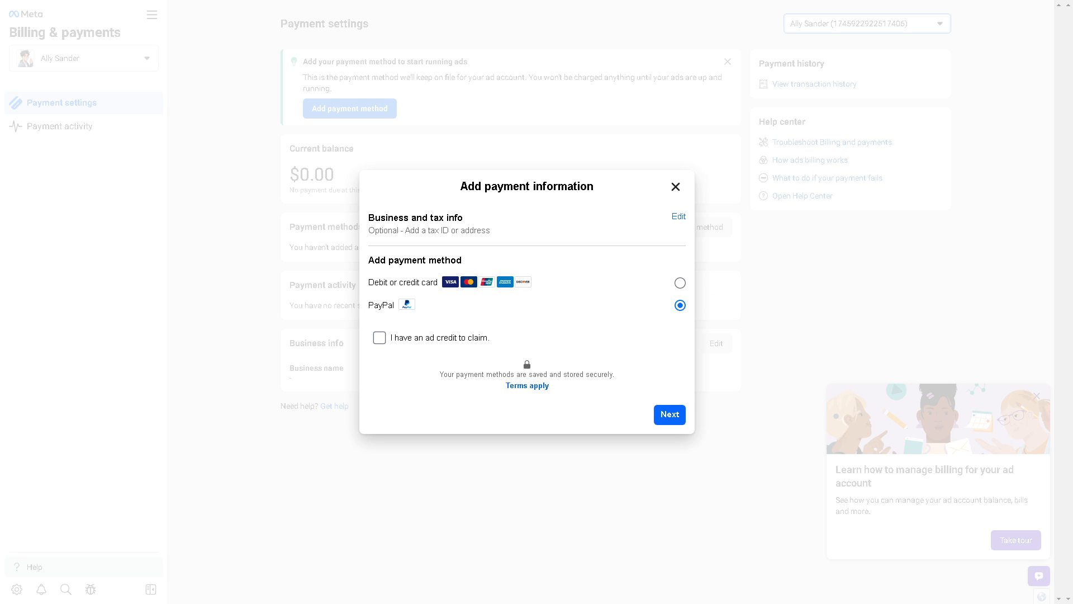
mouse_move(421, 357)
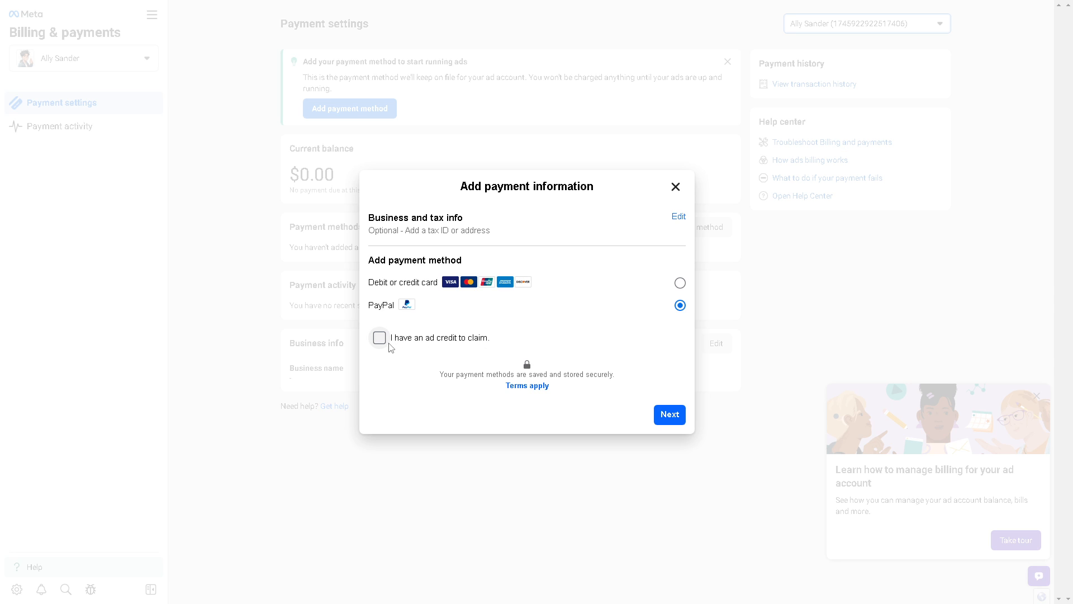
left_click(379, 338)
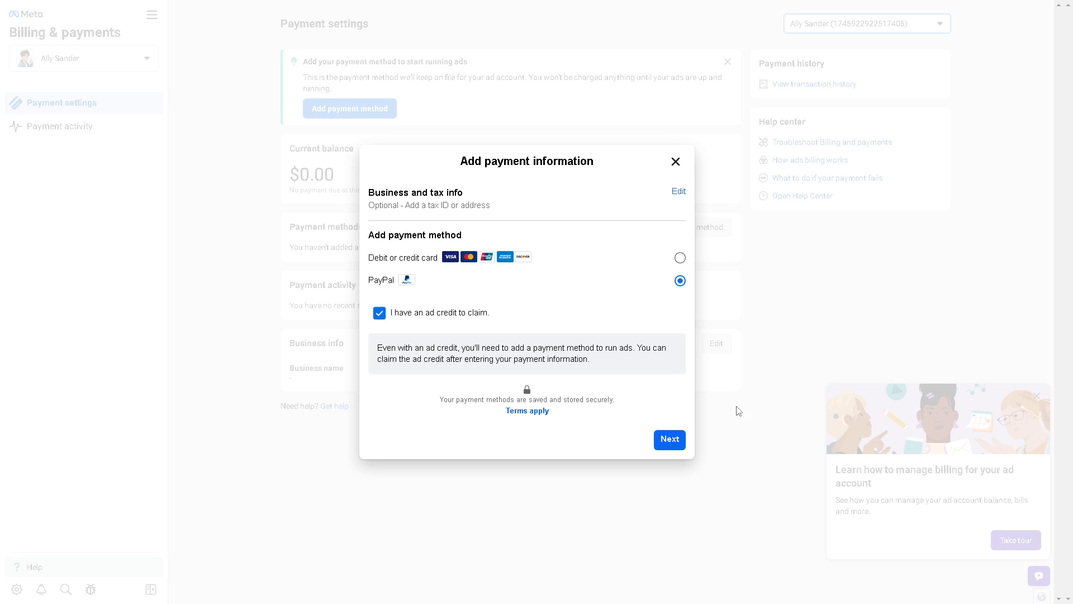
left_click(668, 440)
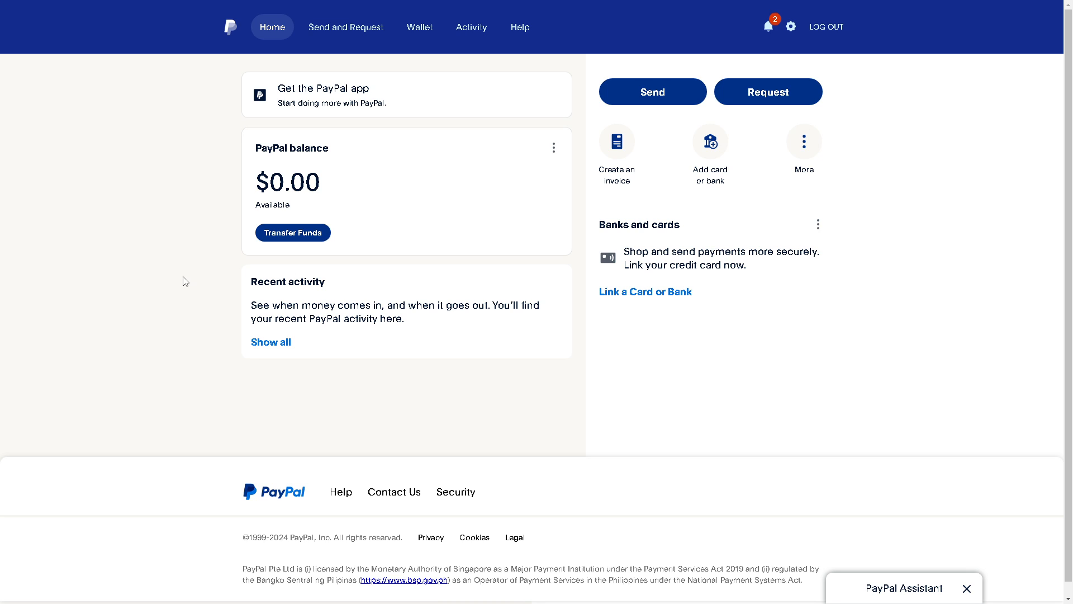
mouse_move(212, 136)
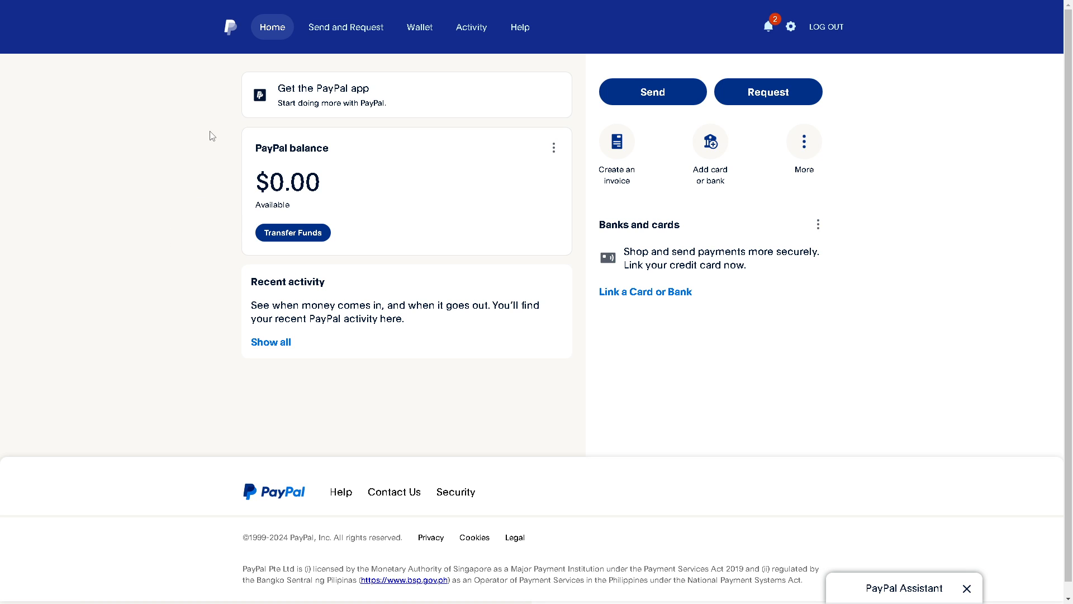
mouse_move(166, 238)
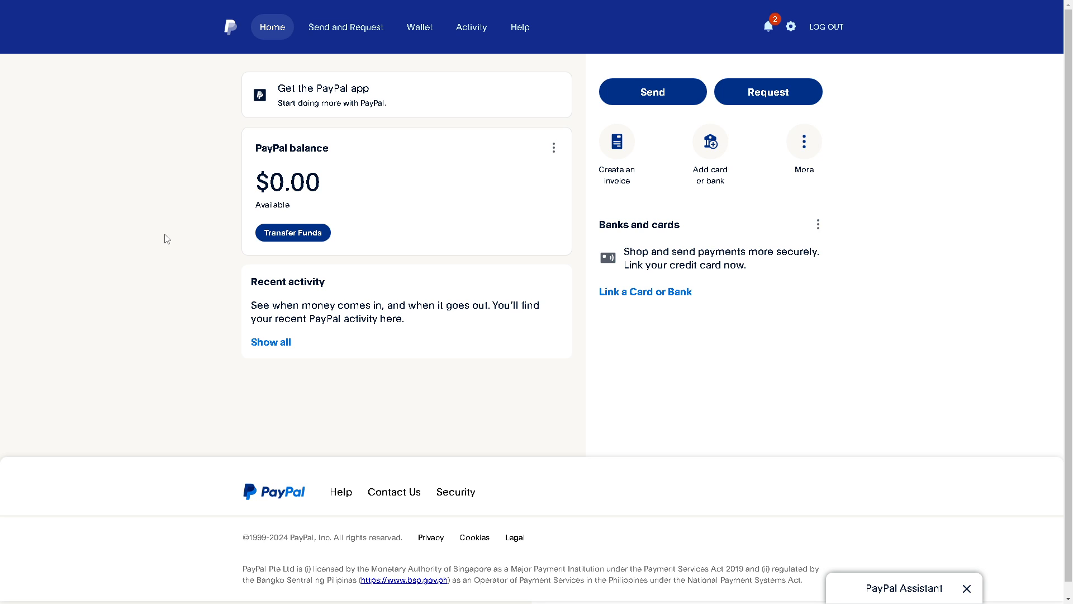
mouse_move(157, 237)
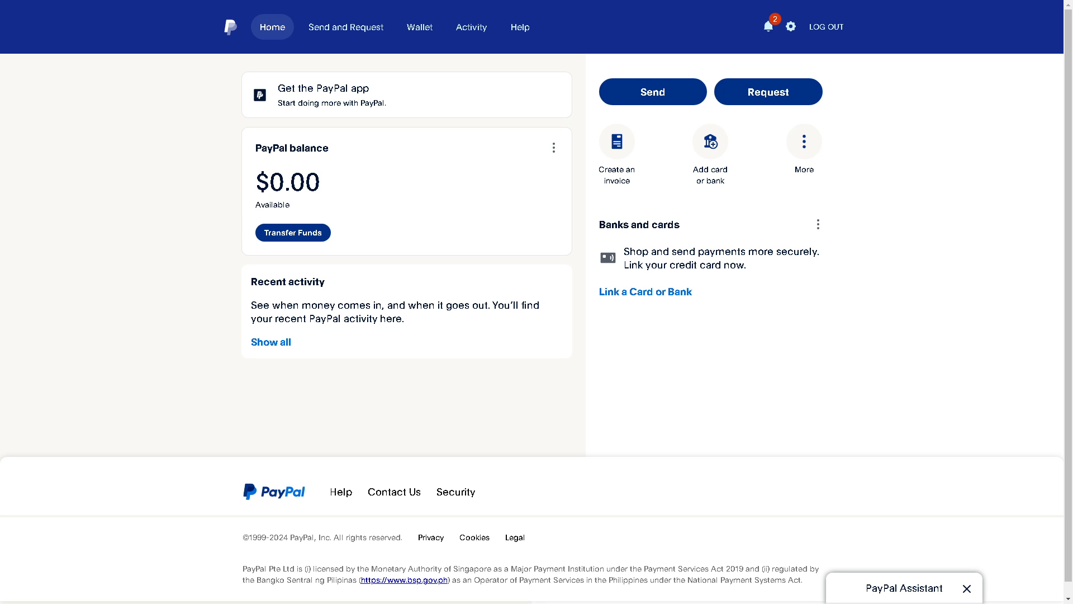
Step: Open PayPal's help and support options from the account Home page
left_click(520, 27)
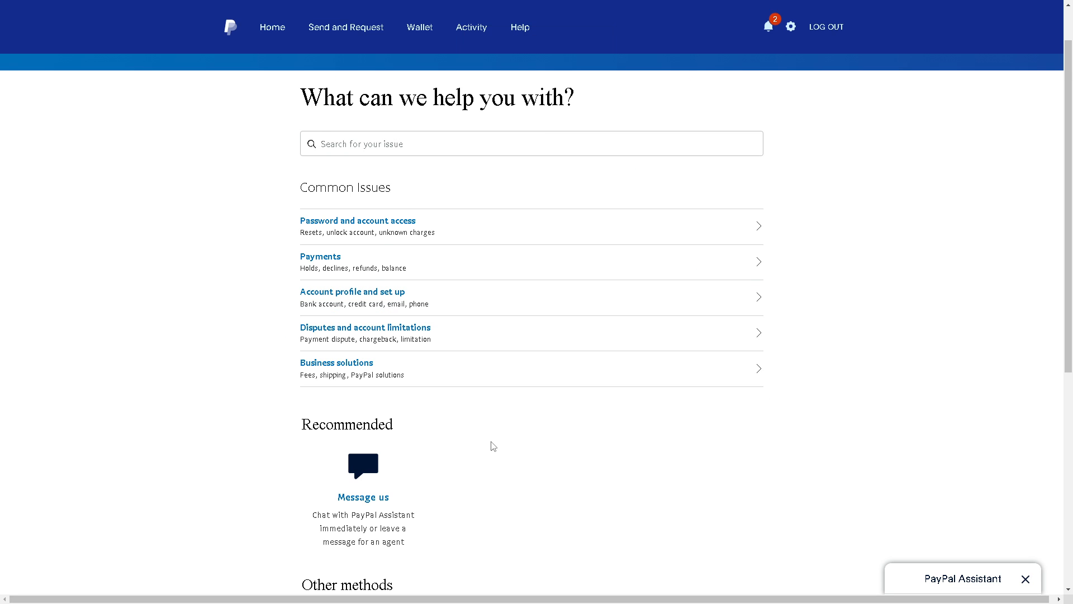
Step: Scroll the help page down to the Recommended and Other contact methods
scroll("down", 3)
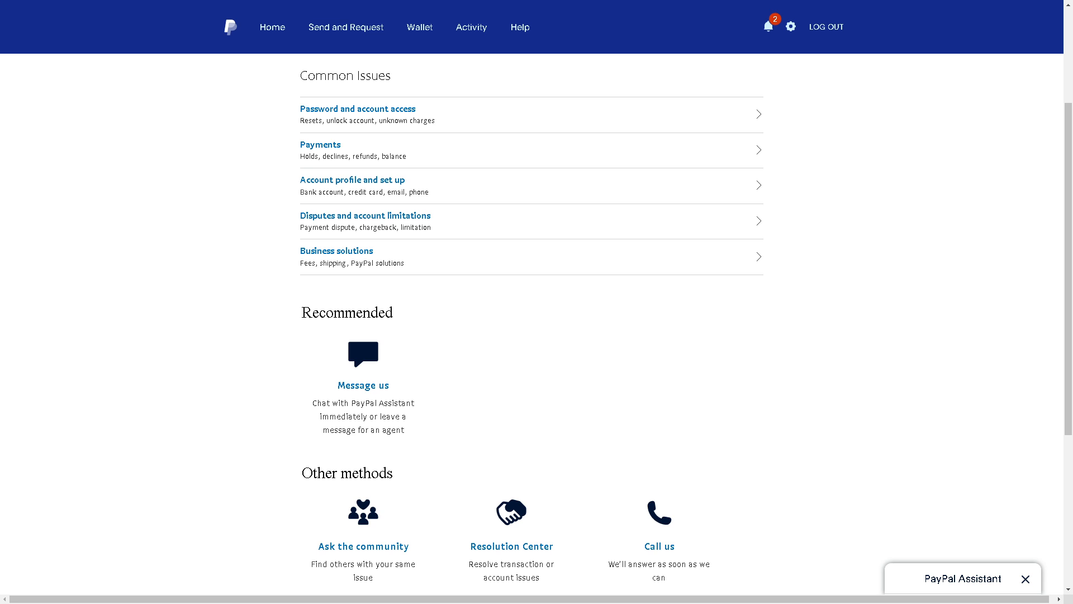
scroll("down", 3)
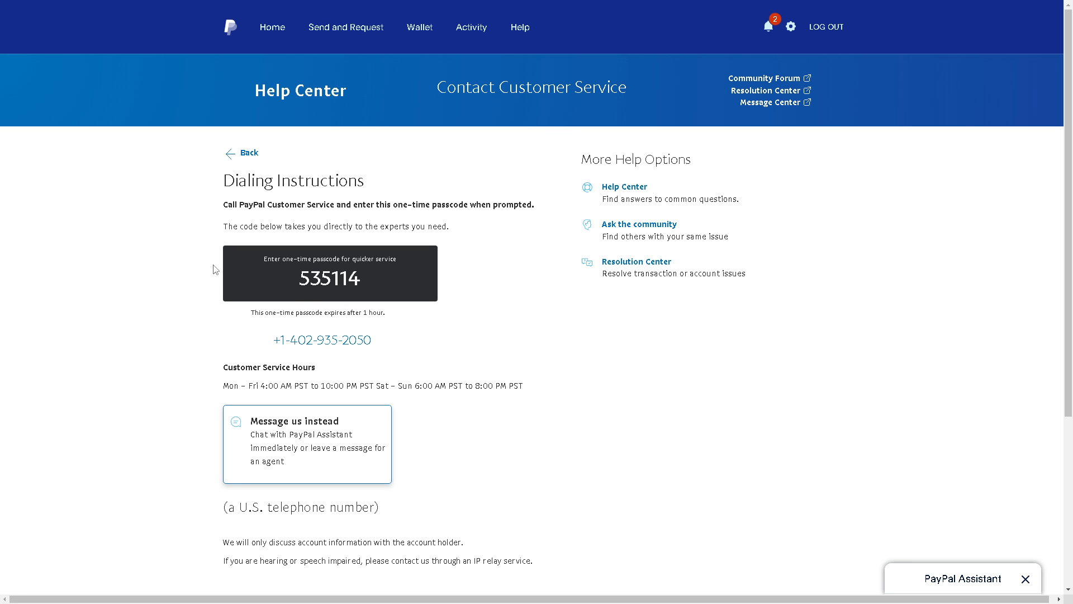
mouse_move(329, 276)
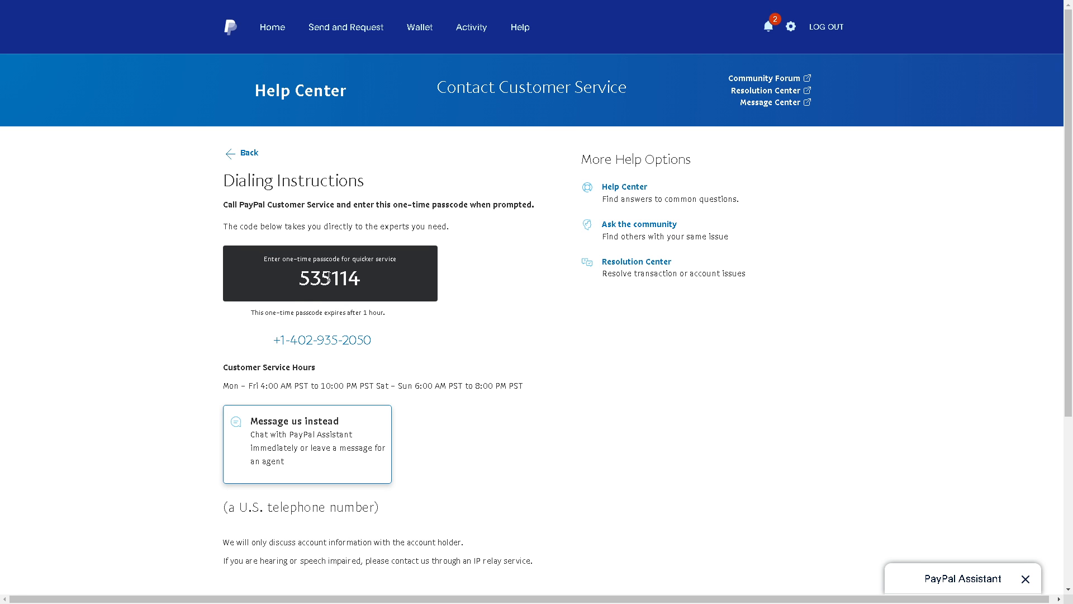
mouse_move(322, 341)
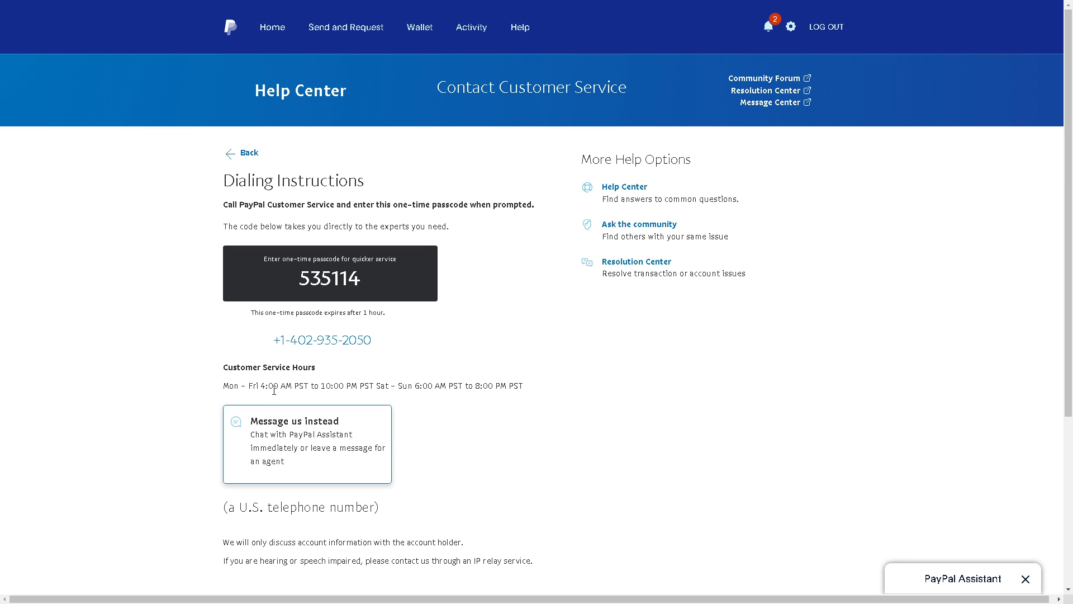
mouse_move(564, 449)
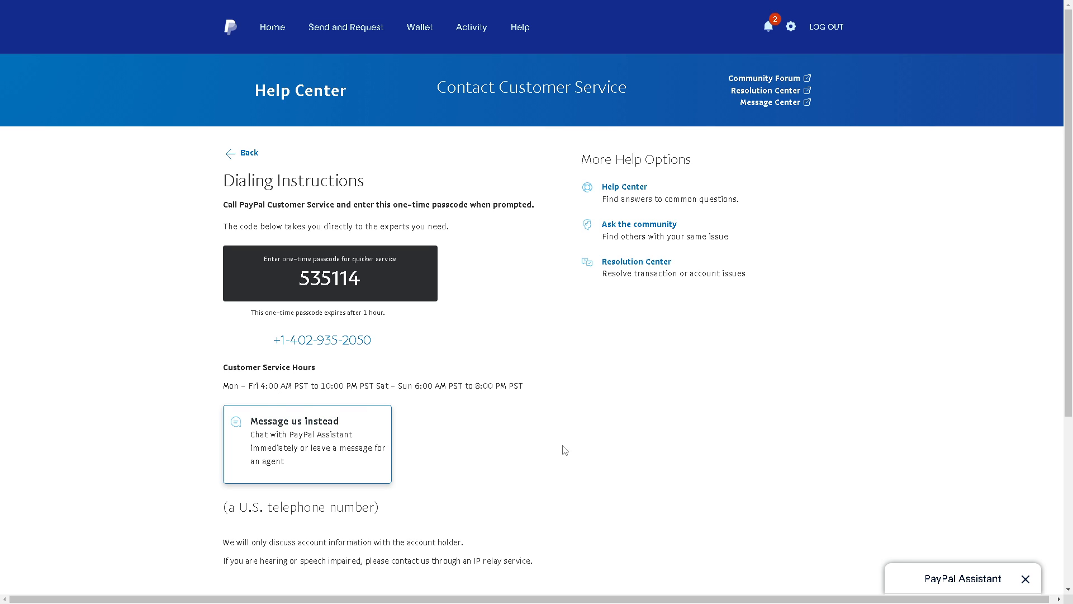
Step: Review the customer service dialing instructions and start a PayPal Assistant chat
scroll("down", 3)
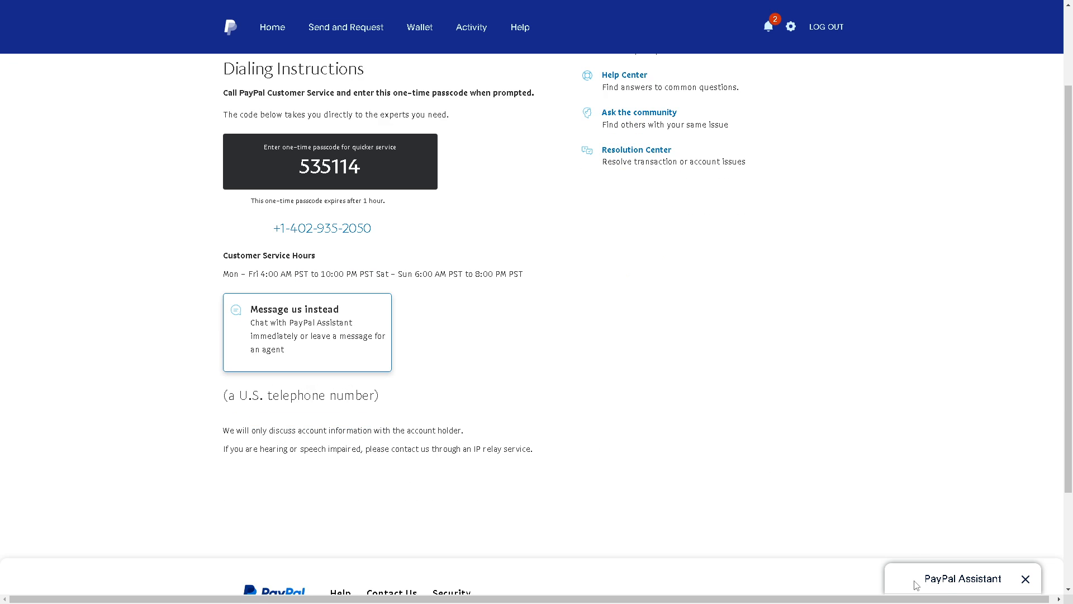
left_click(962, 578)
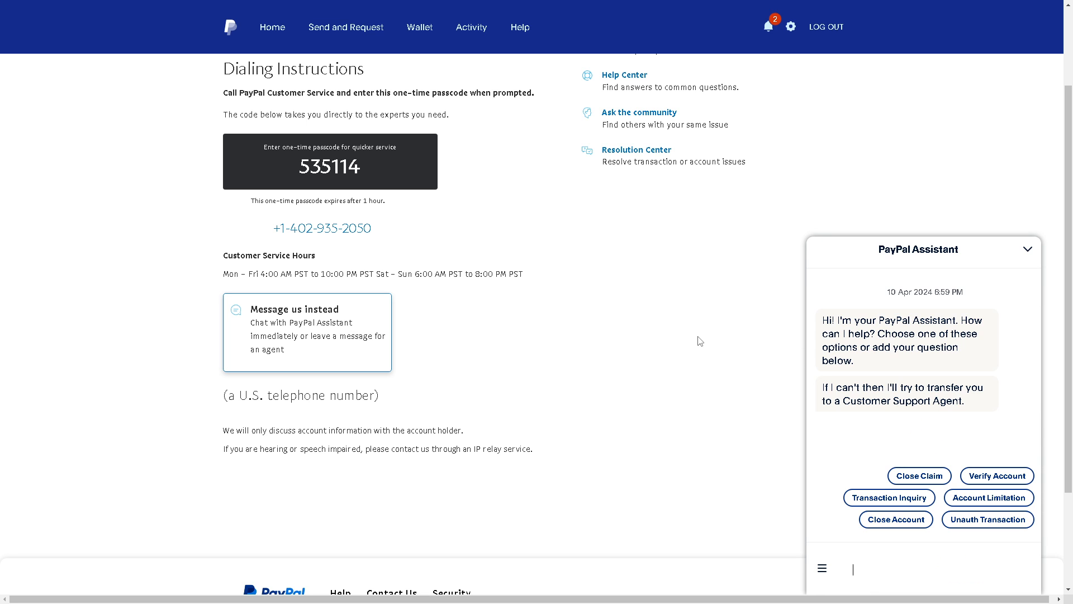
mouse_move(656, 336)
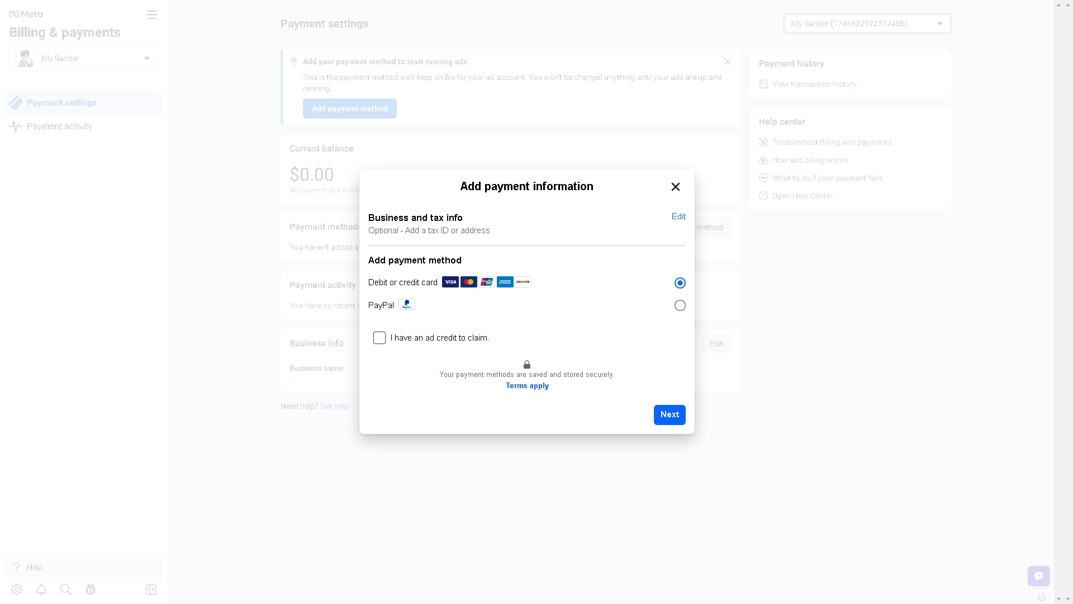
mouse_move(681, 318)
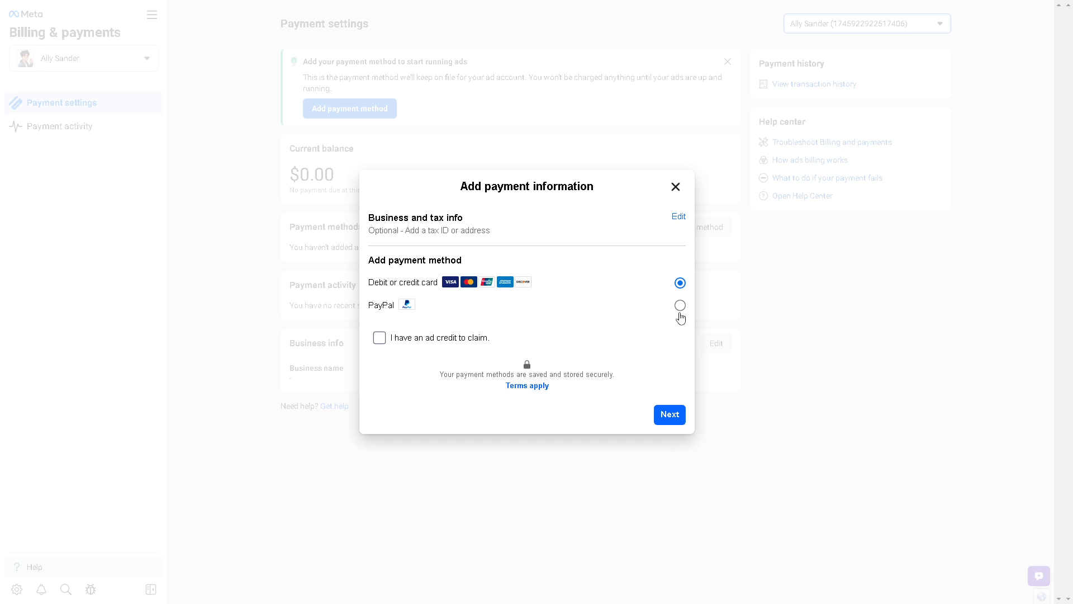
Step: Switch the payment method from card to PayPal and tick the ad credit claim
left_click(680, 305)
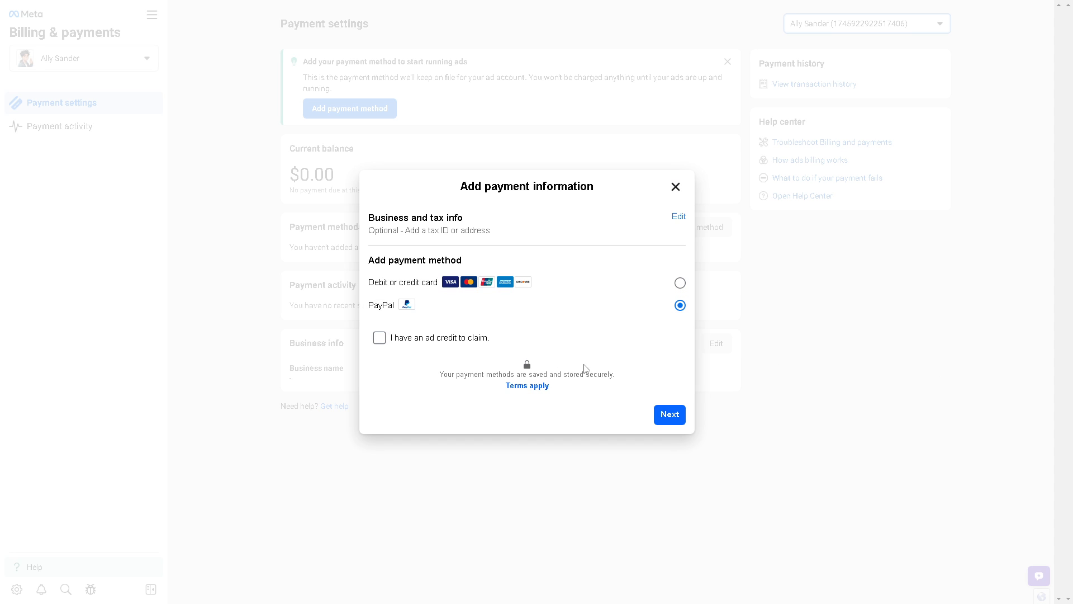
left_click(379, 338)
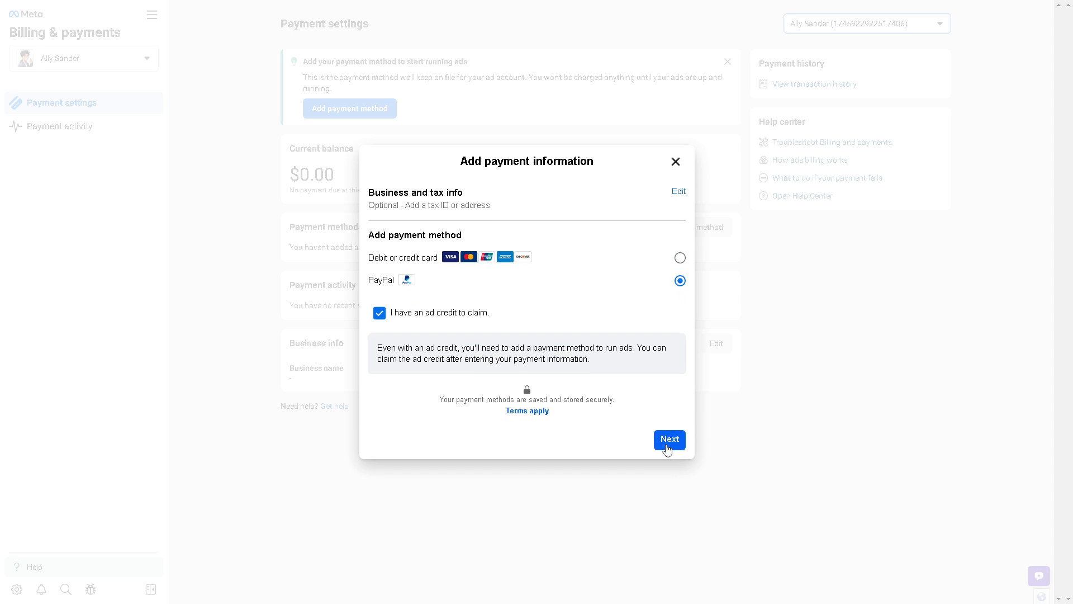